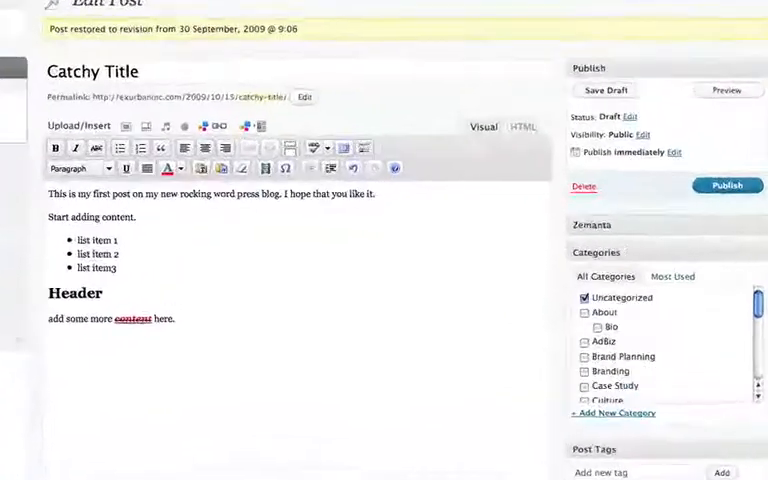
Step: Start an image upload and open the computer file chooser
scroll("up", 3)
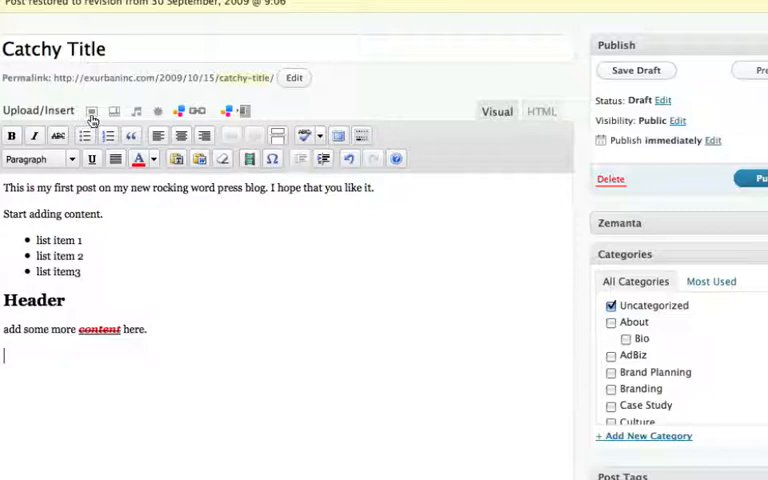
mouse_move(91, 111)
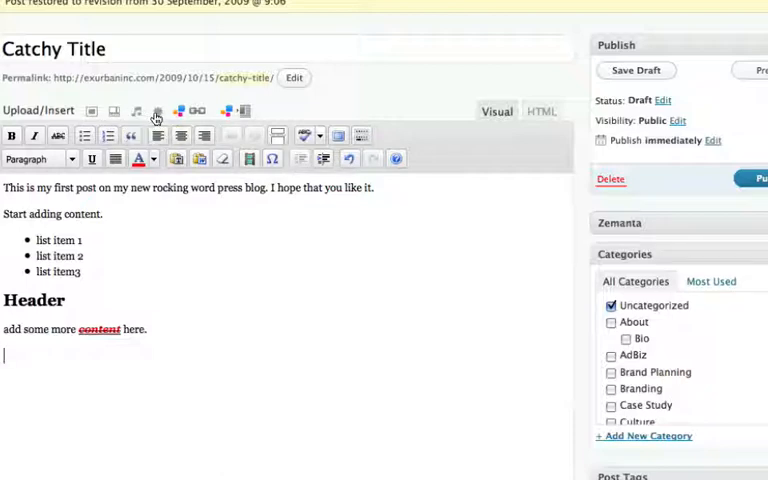
mouse_move(157, 111)
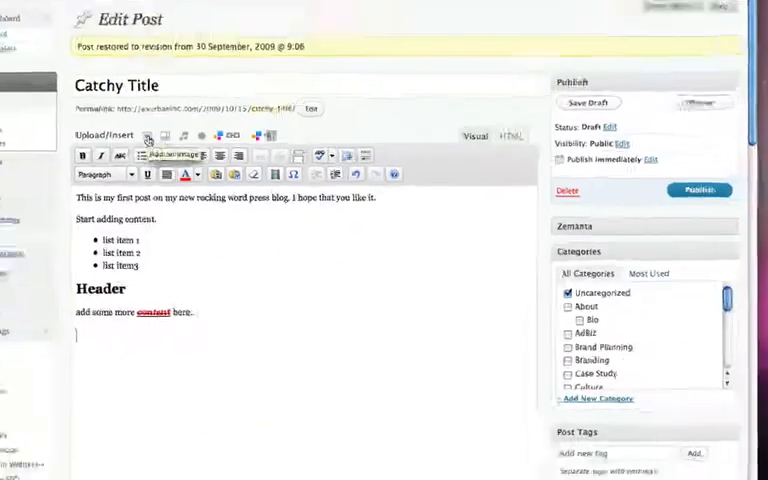
left_click(146, 135)
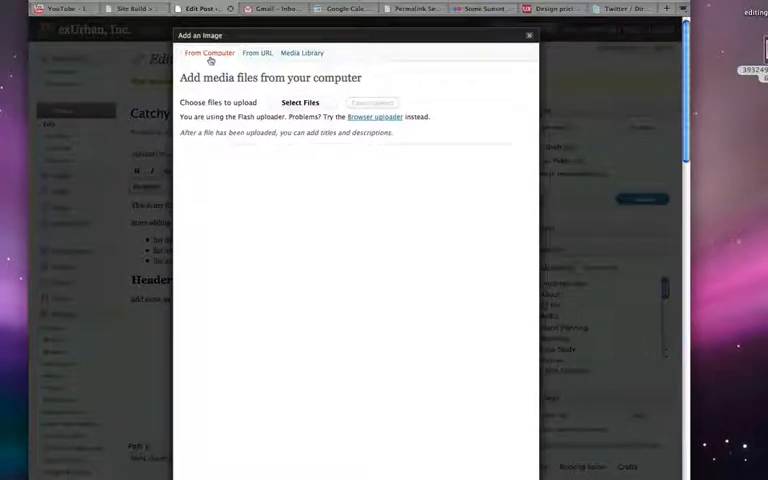
mouse_move(300, 103)
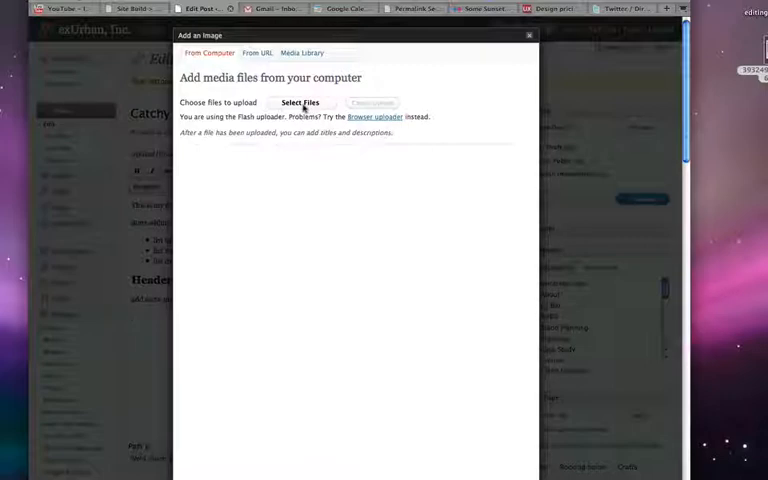
left_click(300, 103)
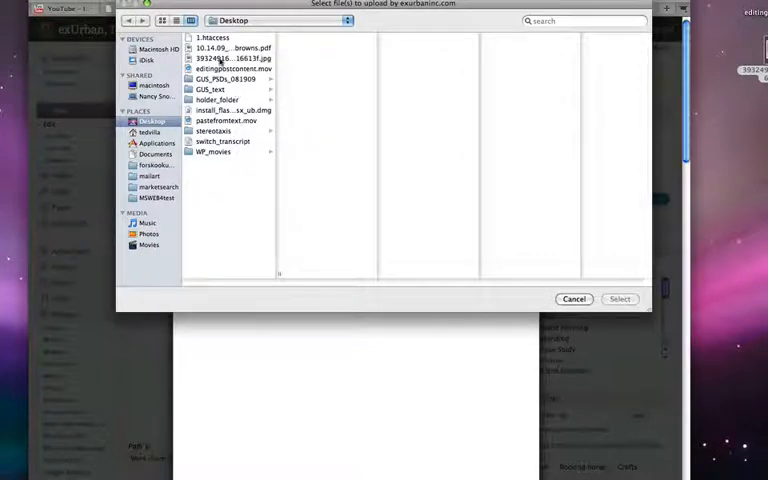
Step: Upload the sunset JPEG from the Desktop
left_click(233, 58)
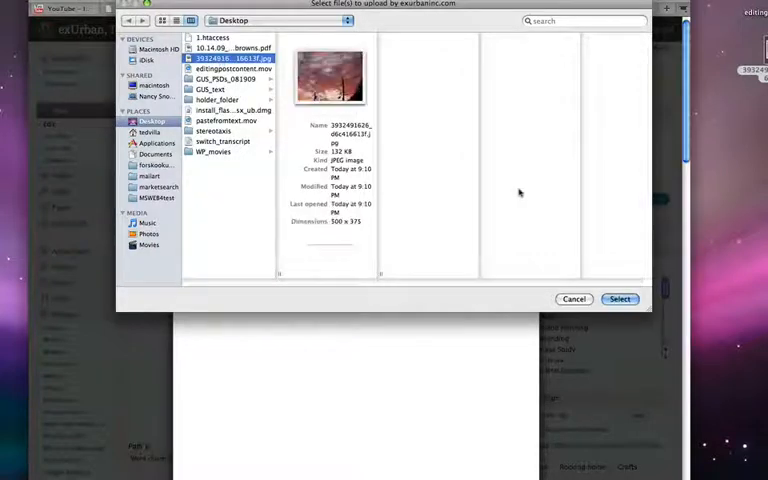
left_click(619, 298)
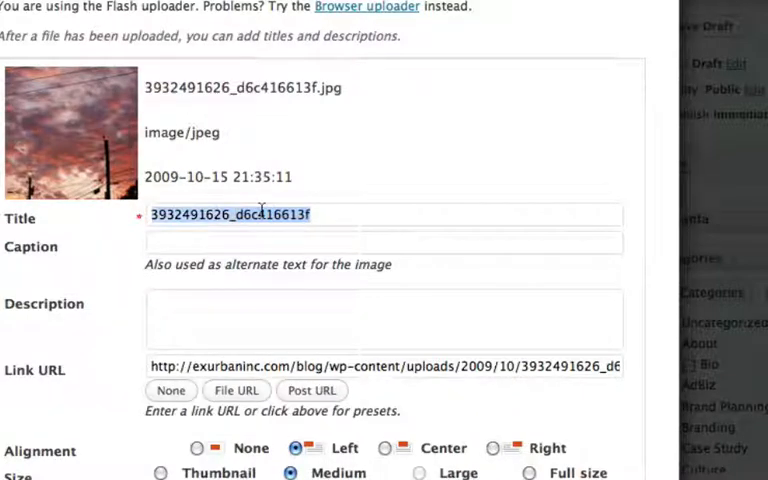
Step: Title the uploaded photo 'sunset' and caption it 'Sunset'
type("sunset")
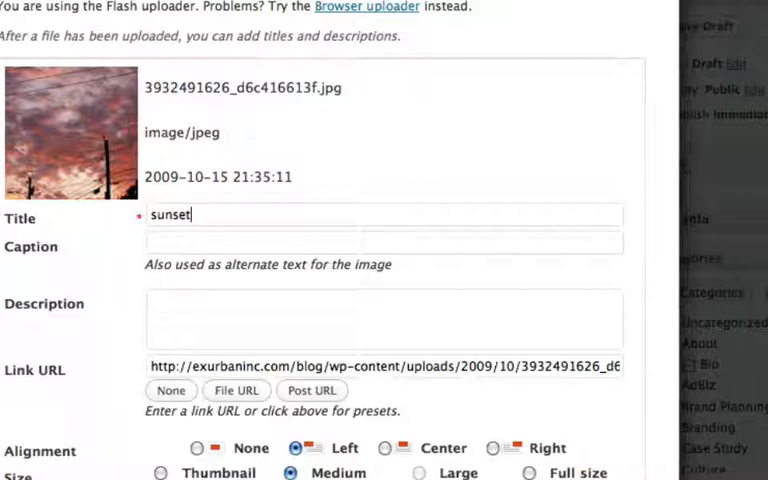
type("Su")
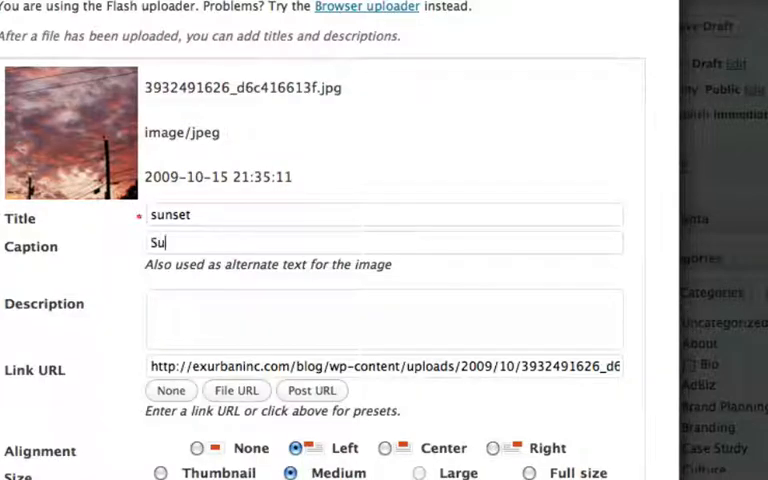
type("nset")
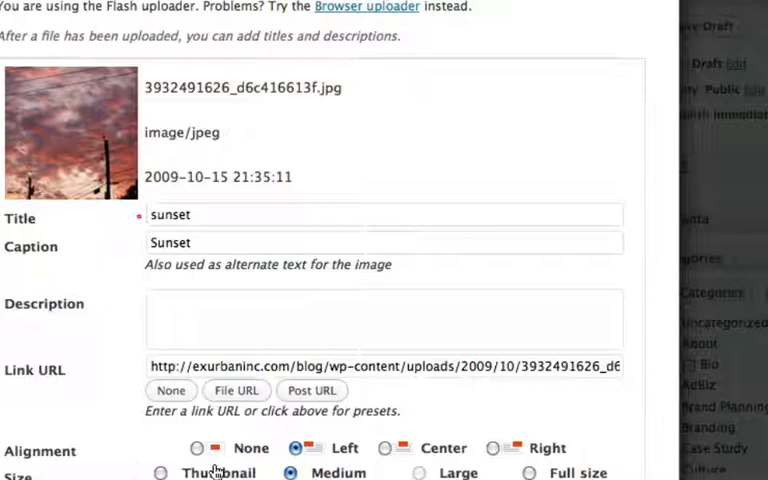
scroll("down", 3)
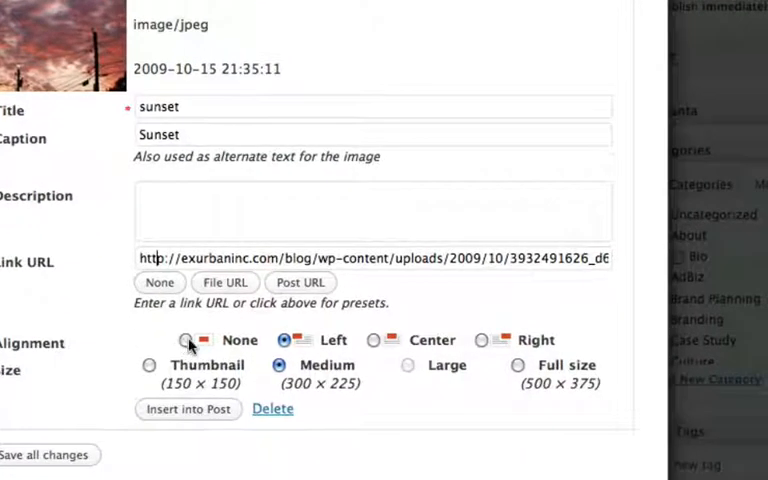
mouse_move(183, 330)
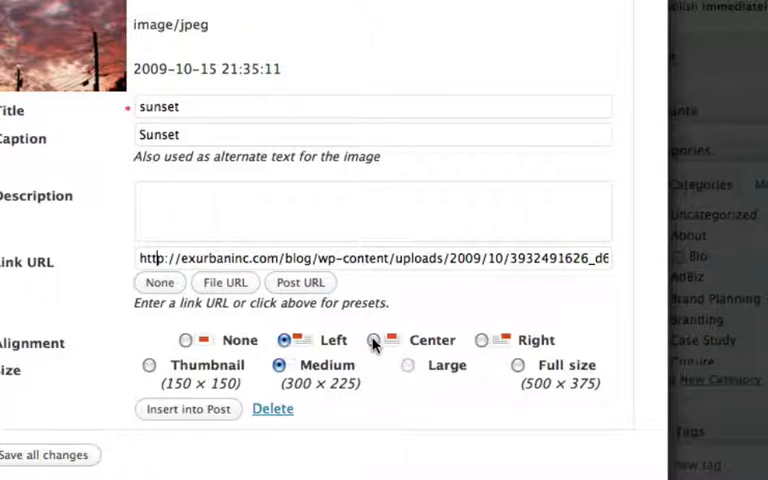
mouse_move(490, 393)
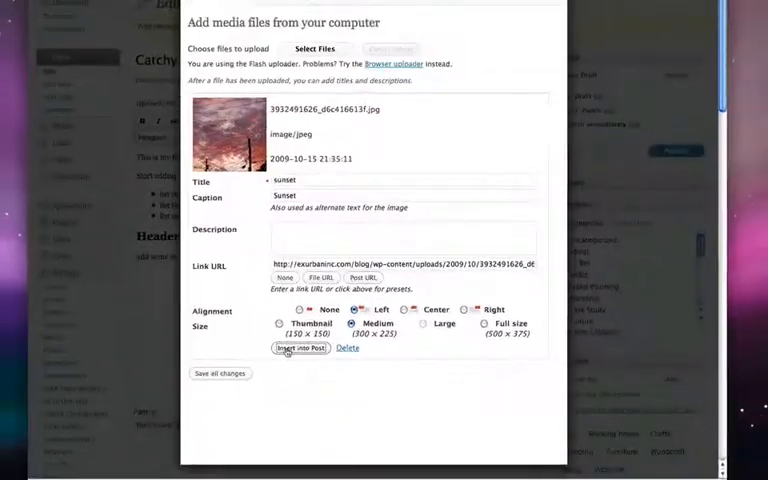
left_click(301, 348)
type("this is a left alig")
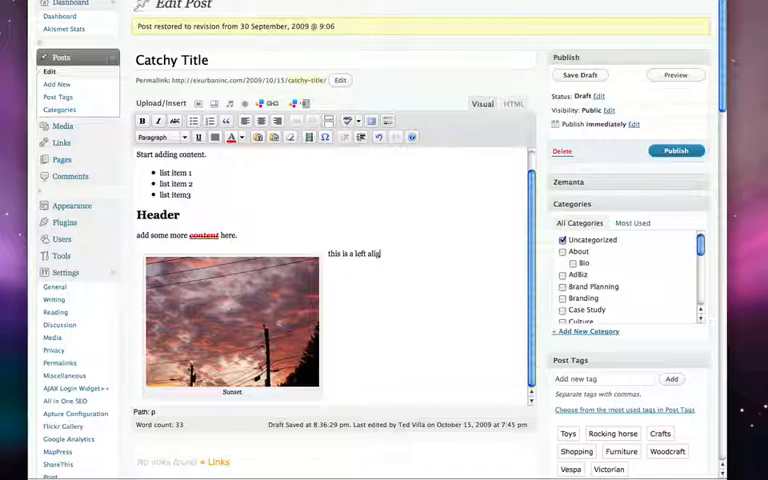
Step: Insert the photo and write 'this is a left aligner picture notice the wrap.' beside it
type("ner picture notice the w")
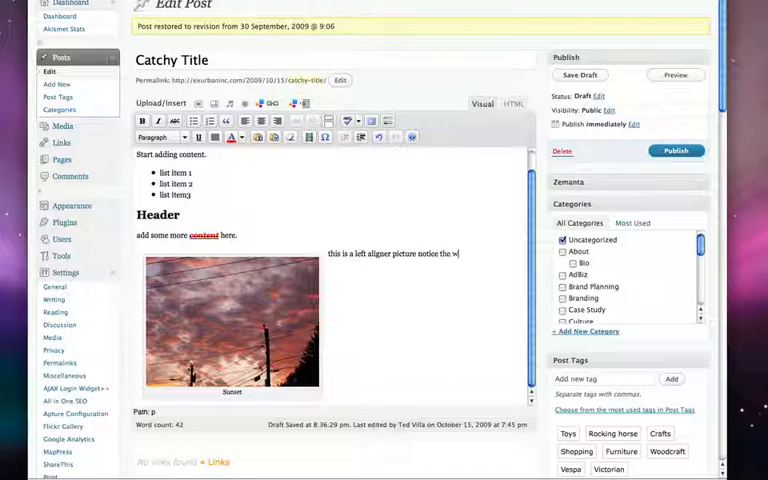
type("rap.")
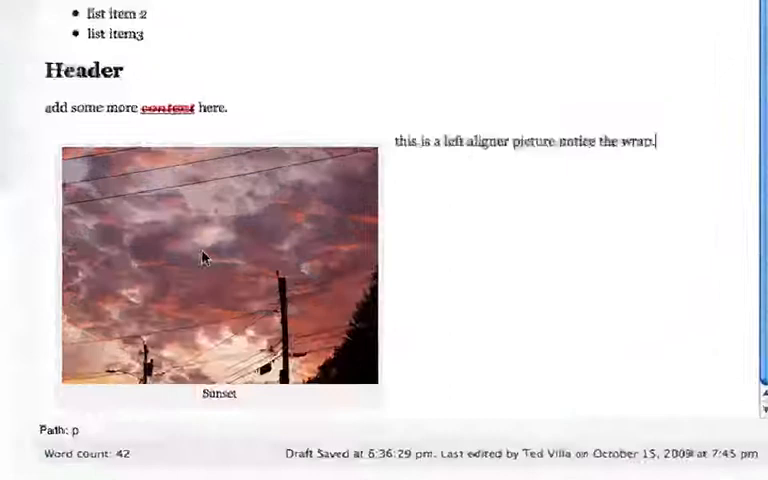
left_click(218, 267)
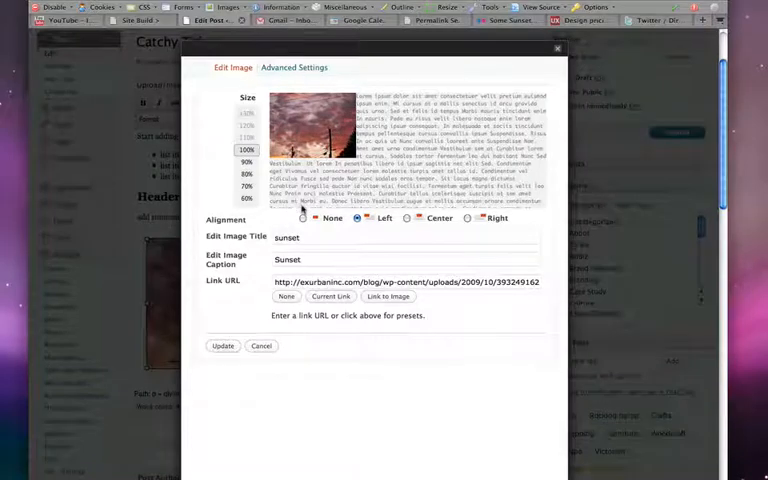
Step: Resize the sunset photo to 90% and center it in the post
left_click(247, 186)
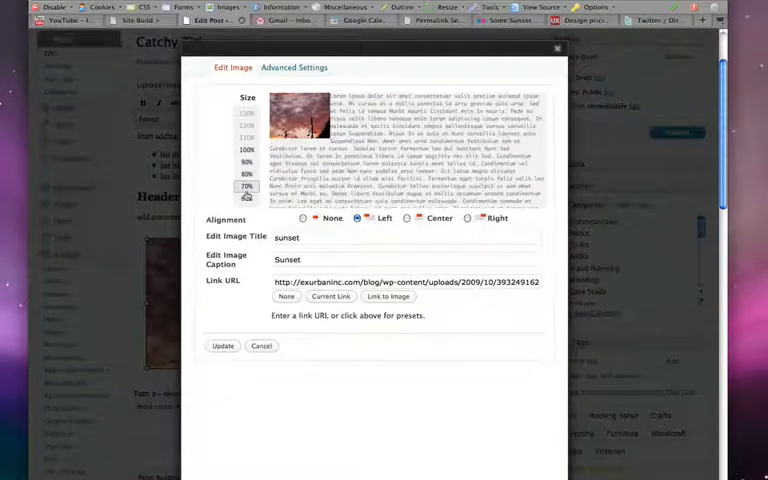
left_click(247, 149)
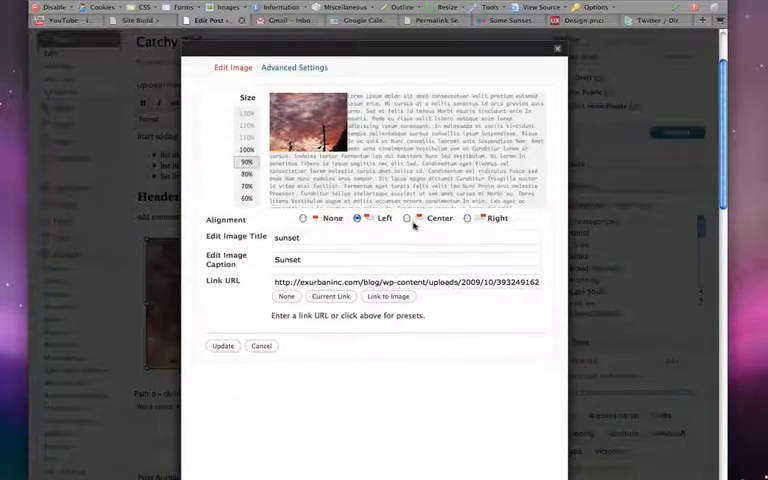
left_click(408, 218)
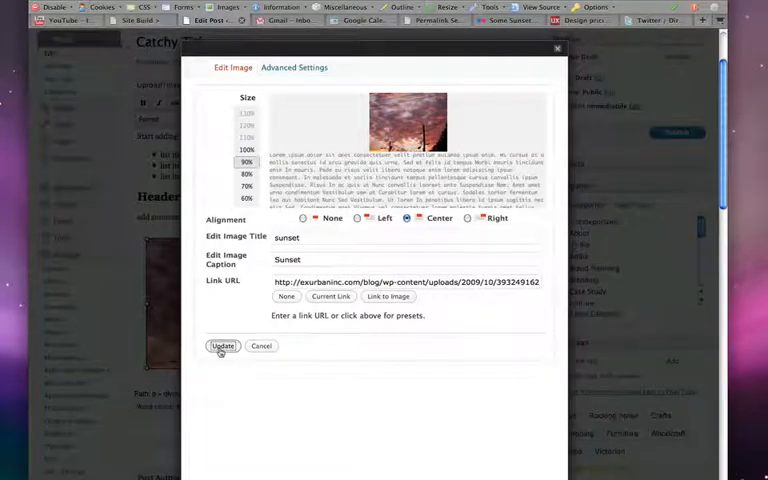
left_click(223, 346)
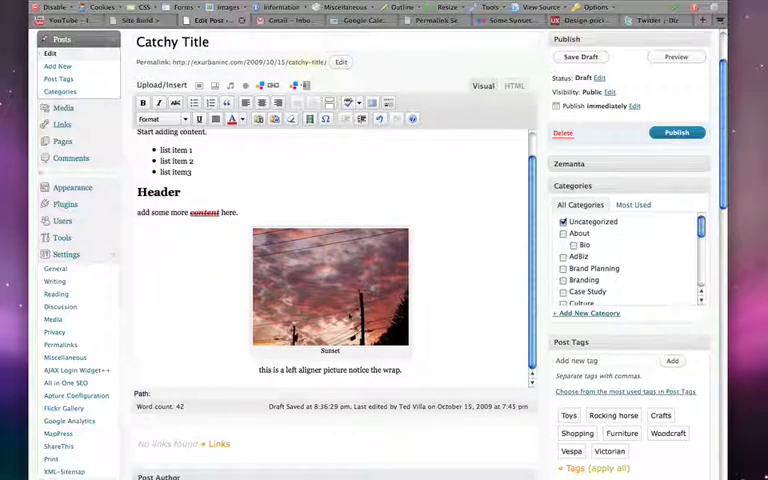
Step: Enlarge the centered sunset photo by dragging its corner handle
left_click(330, 288)
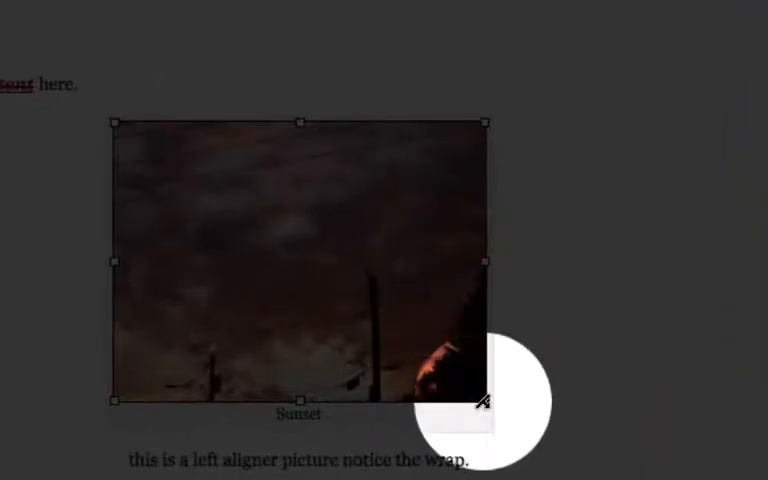
left_click_drag(487, 408, 490, 418)
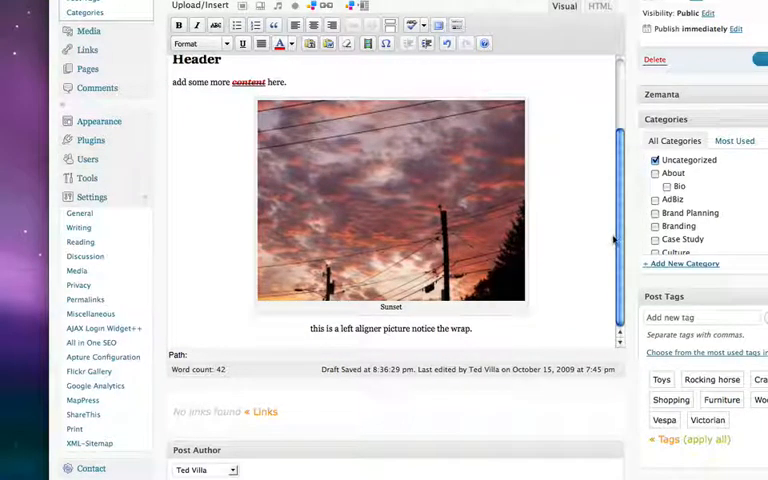
Step: Change the sunset photo's alignment to Left so the sentence wraps beside it
left_click(391, 200)
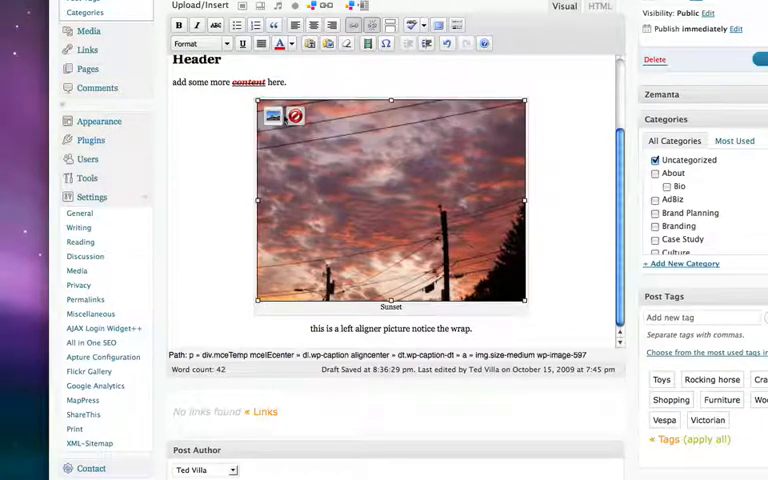
left_click(273, 117)
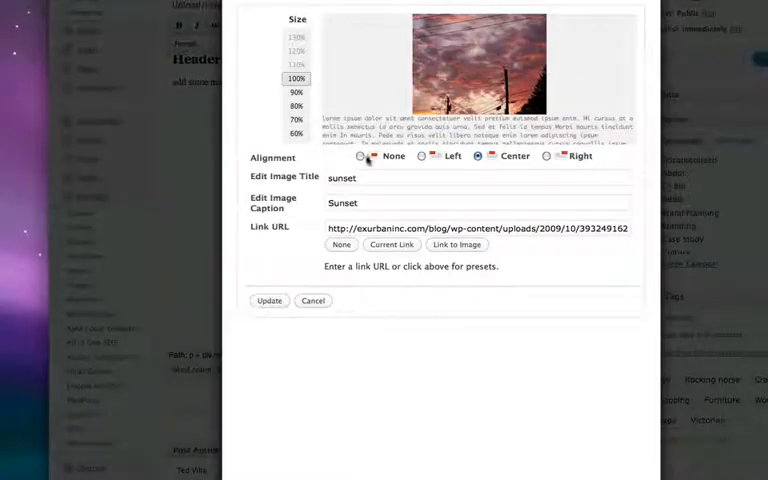
left_click(422, 156)
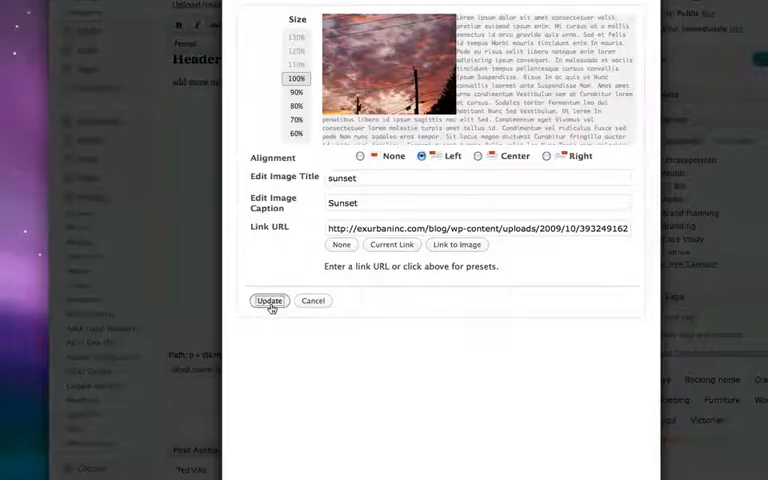
left_click(268, 301)
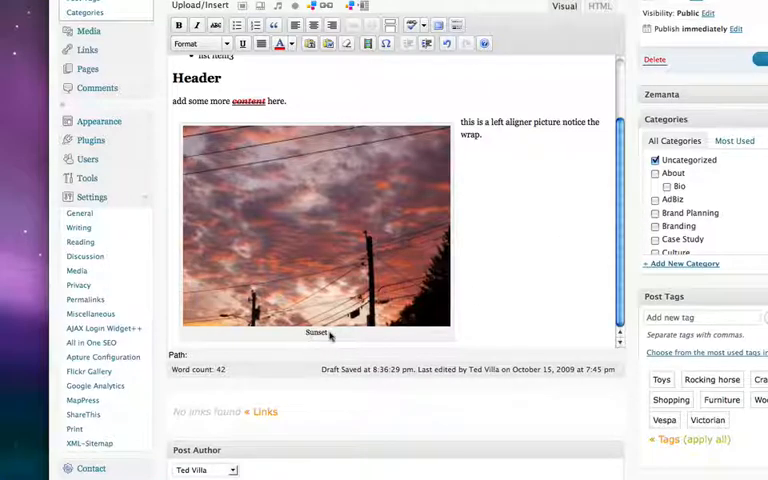
mouse_move(345, 222)
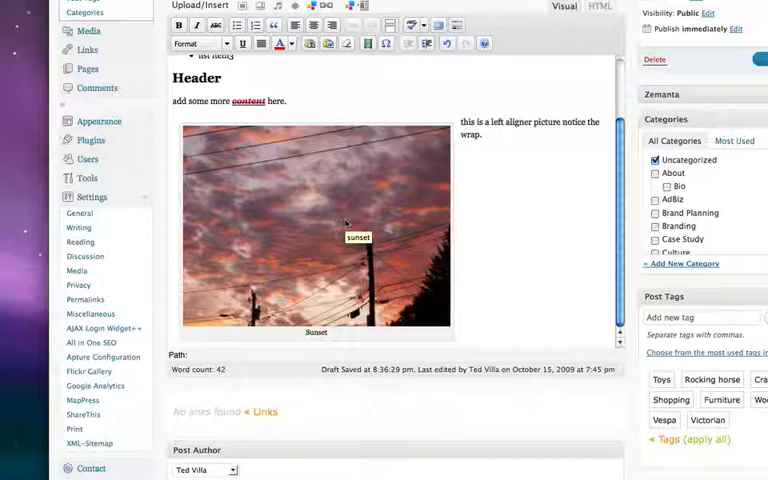
mouse_move(553, 242)
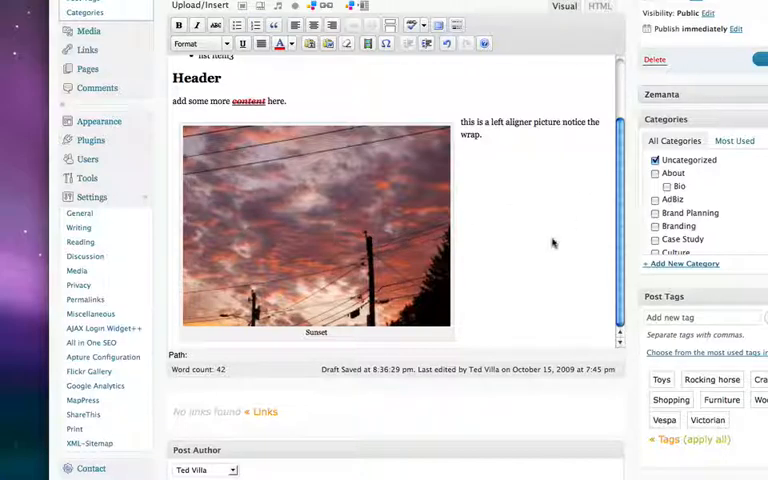